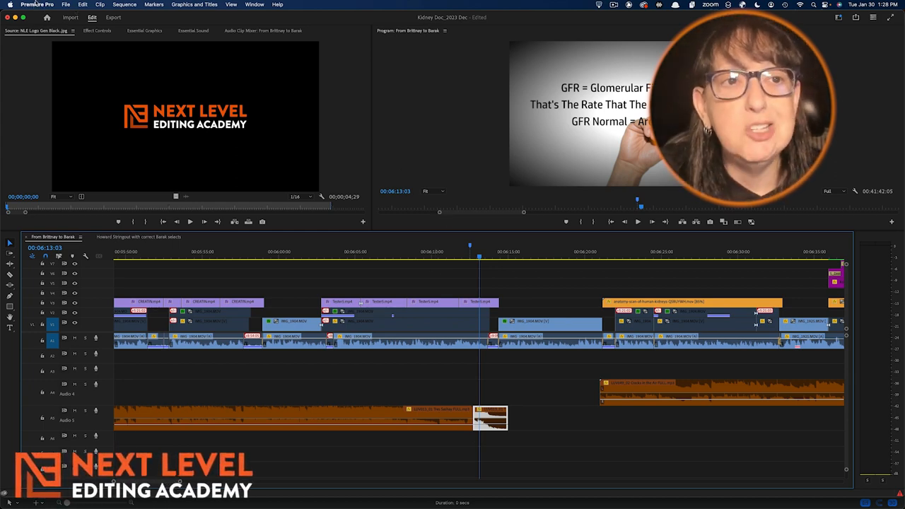
Step: Look up the Slide tool's shortcut by searching 'sli' in Keyboard Shortcuts
{"action": "left_click", "coordinate": [36, 4]}
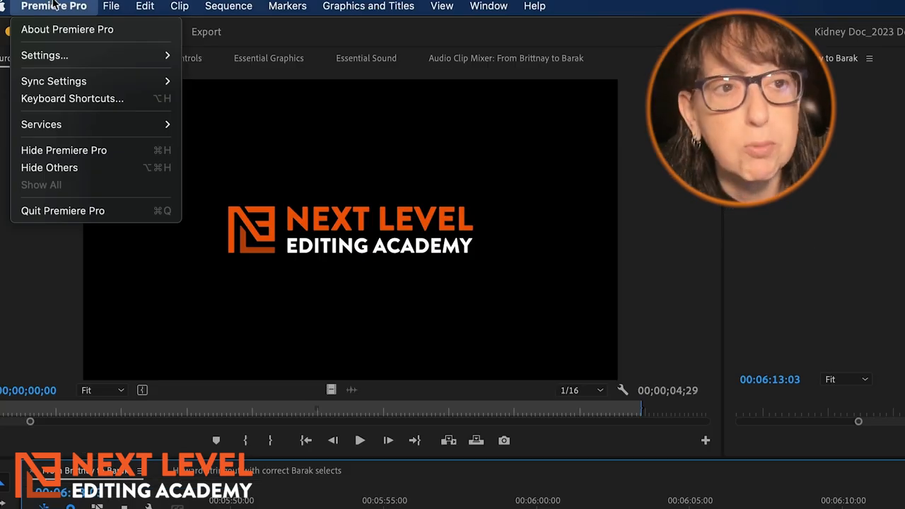
{"action": "left_click", "coordinate": [72, 99]}
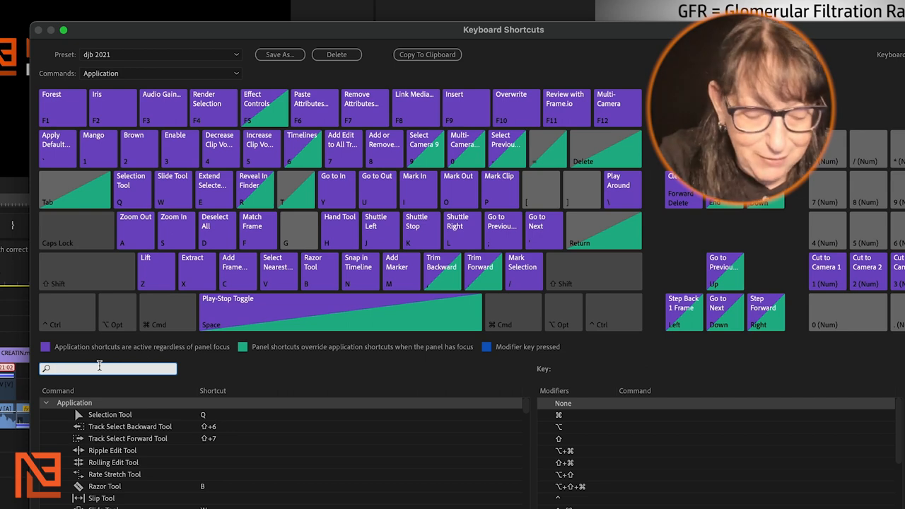
{"action": "type", "text": "sli"}
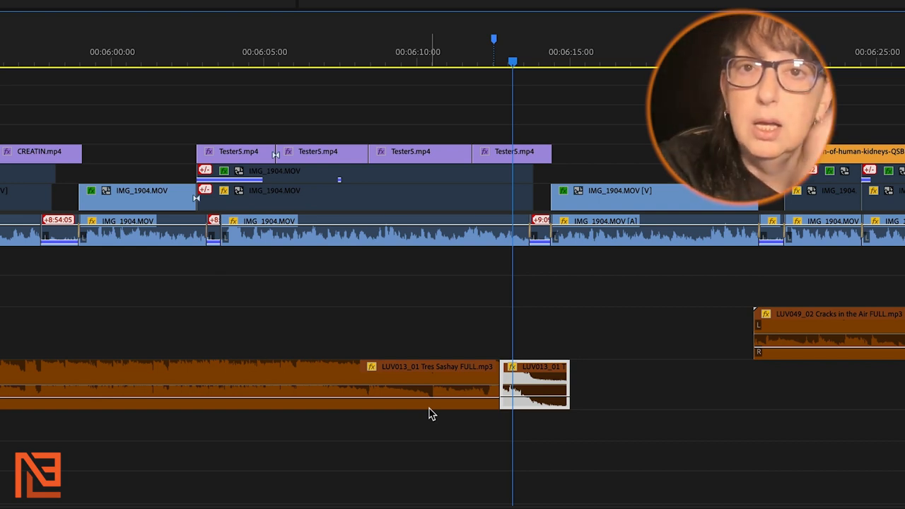
{"action": "mouse_move", "coordinate": [427, 417]}
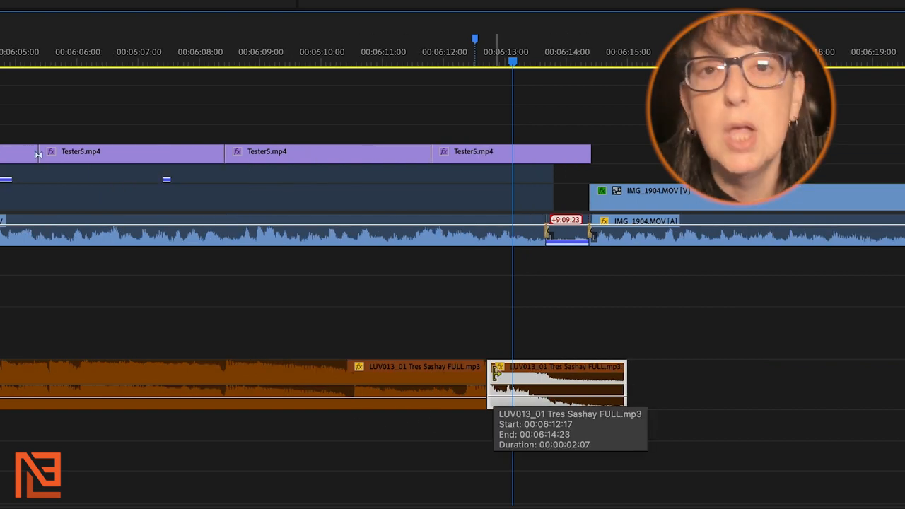
{"action": "mouse_move", "coordinate": [534, 357]}
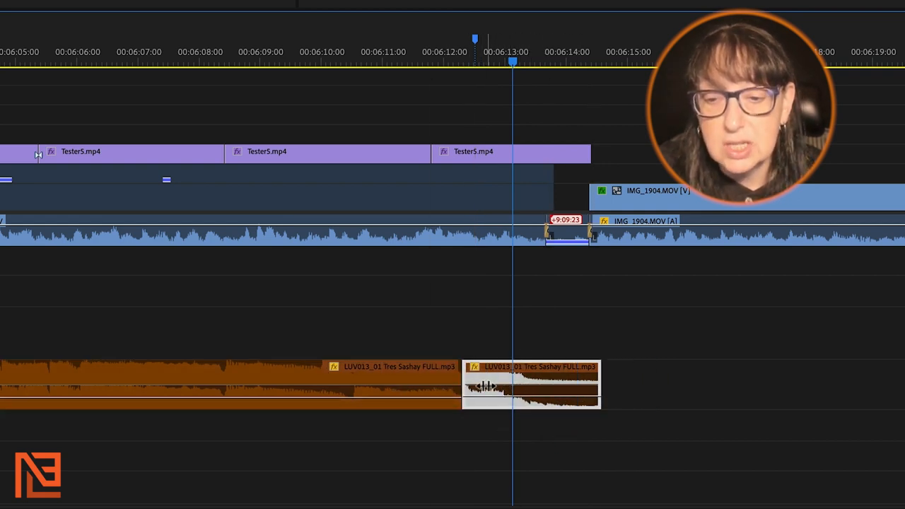
Step: Slide the LUV013_01 Tres Sashay FULL.mp3 sting earlier along its audio track
{"action": "left_click_drag", "start_coordinate": [530, 385], "coordinate": [415, 384]}
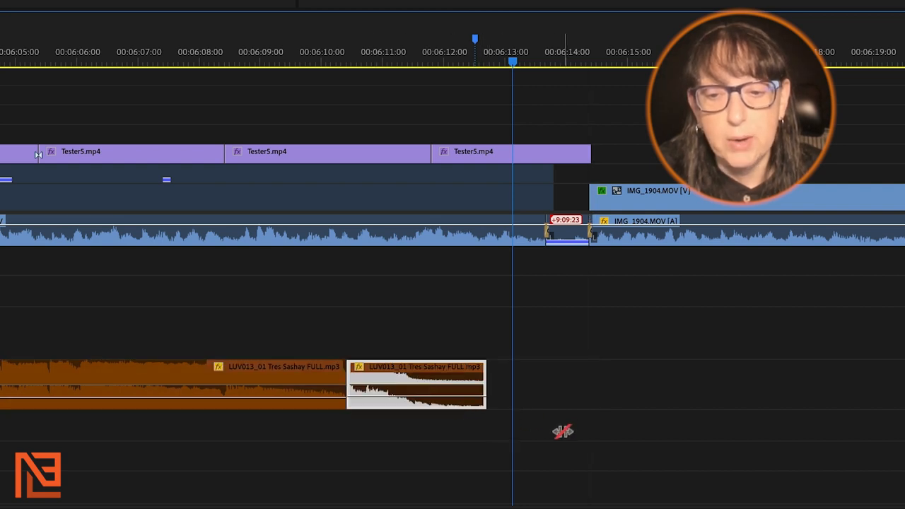
{"action": "left_click_drag", "start_coordinate": [417, 384], "coordinate": [521, 385]}
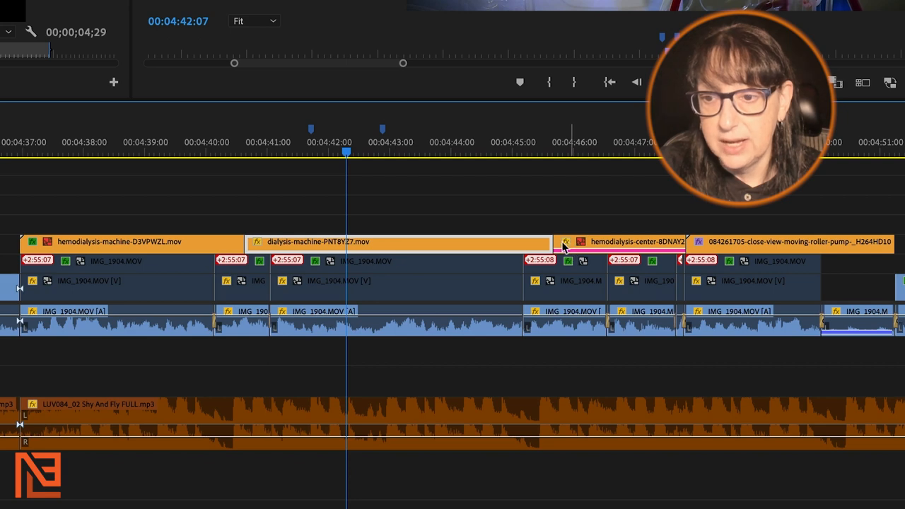
{"action": "mouse_move", "coordinate": [576, 255]}
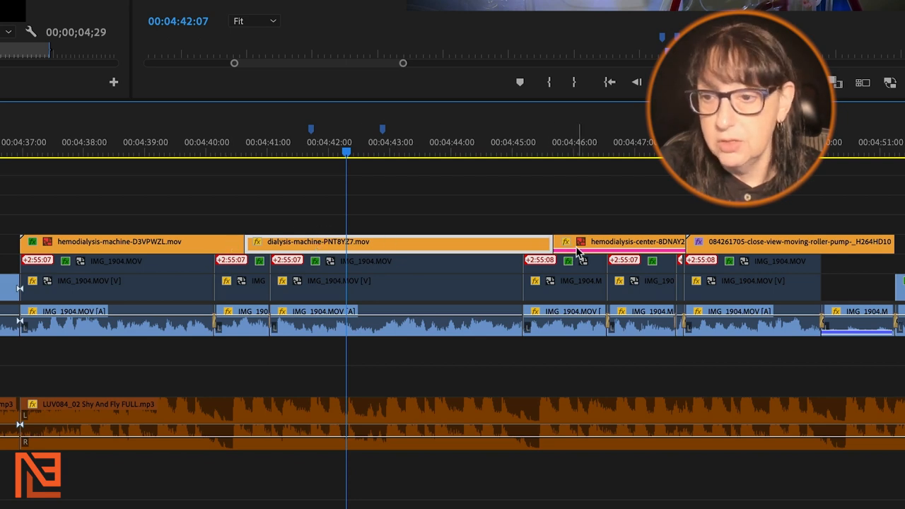
{"action": "mouse_move", "coordinate": [379, 244]}
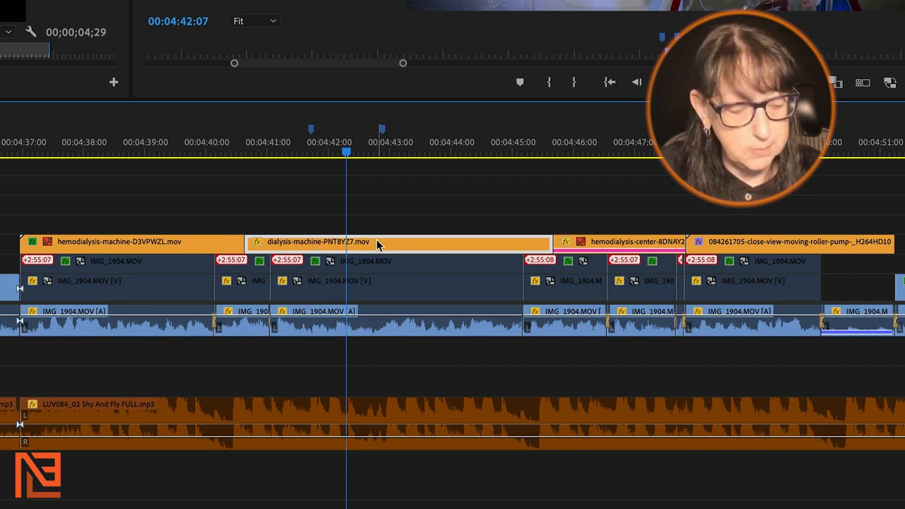
Step: Slide the dialysis-machine-PNTBYZ7.mov clip horizontally between its neighbouring clips
{"action": "left_click_drag", "start_coordinate": [375, 243], "coordinate": [370, 243]}
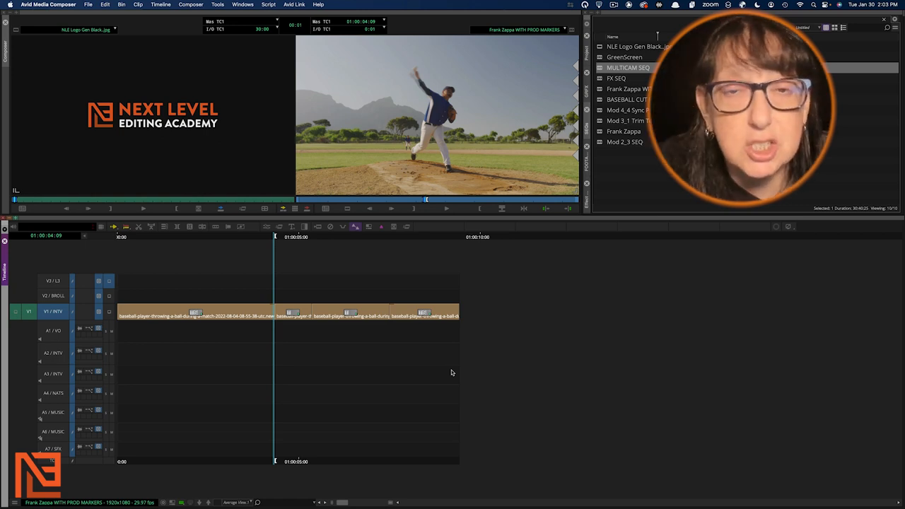
{"action": "mouse_move", "coordinate": [458, 371]}
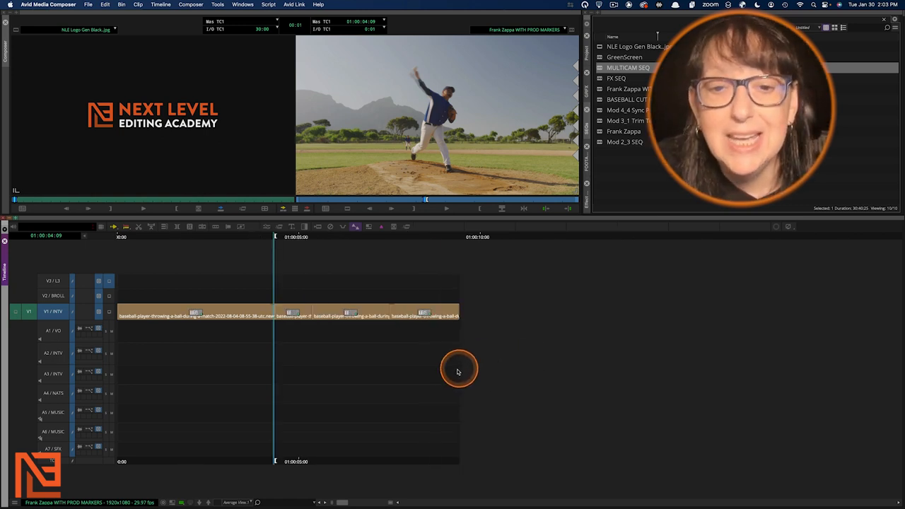
{"action": "mouse_move", "coordinate": [355, 390]}
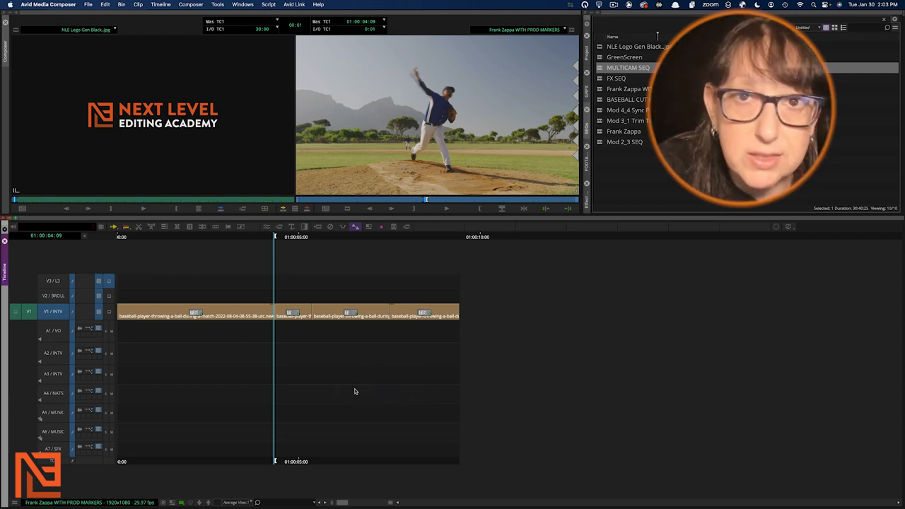
Step: Clear the timeline selection before entering trim mode on the baseball sequence
{"action": "left_click", "coordinate": [347, 394]}
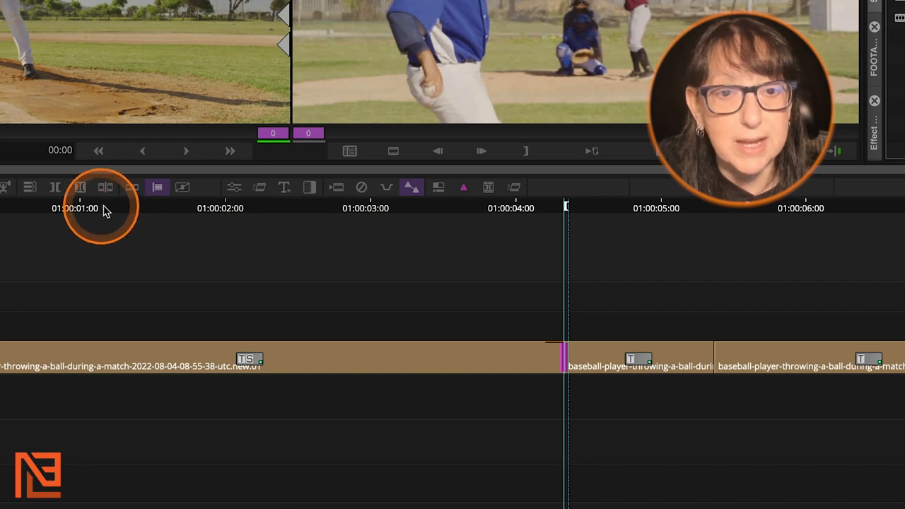
{"action": "mouse_move", "coordinate": [156, 187]}
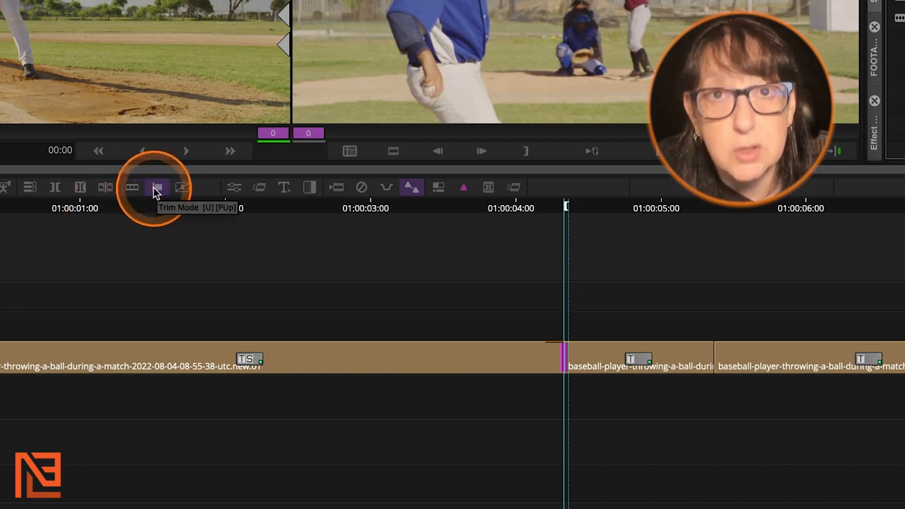
{"action": "mouse_move", "coordinate": [551, 455]}
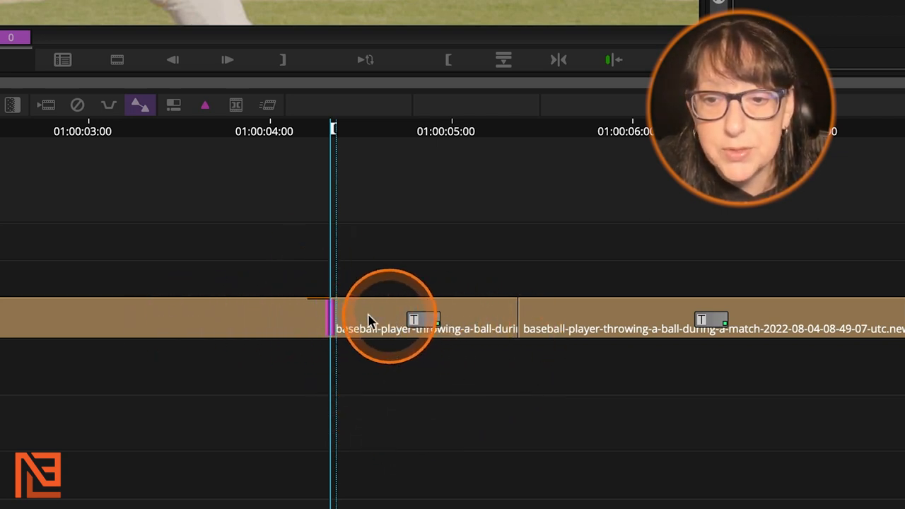
{"action": "mouse_move", "coordinate": [582, 325]}
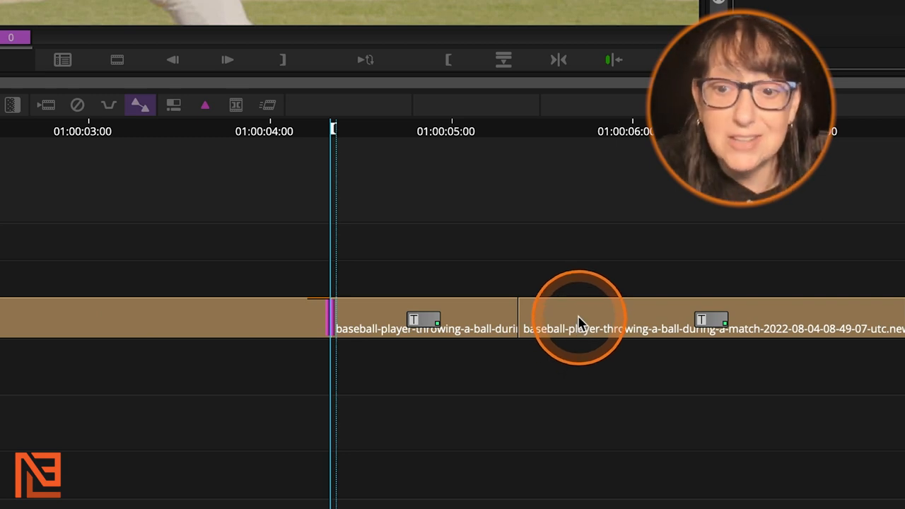
{"action": "mouse_move", "coordinate": [314, 331]}
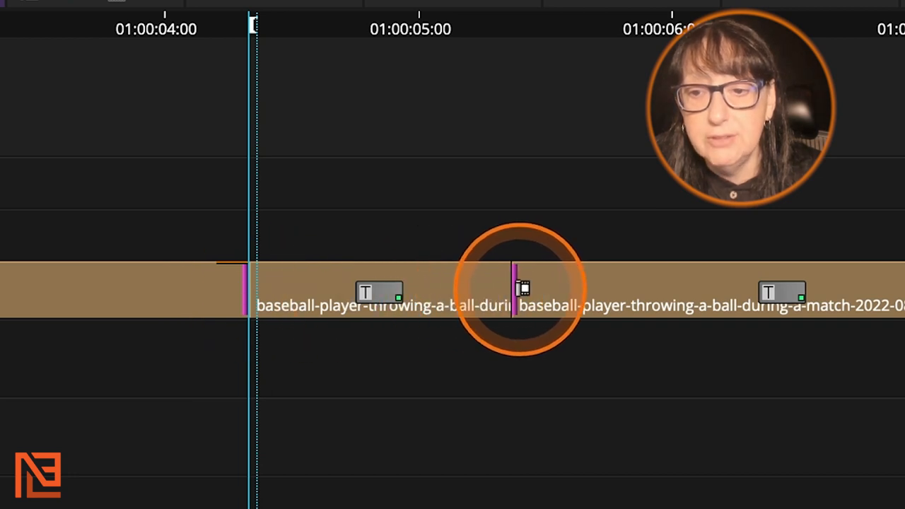
{"action": "mouse_move", "coordinate": [446, 311]}
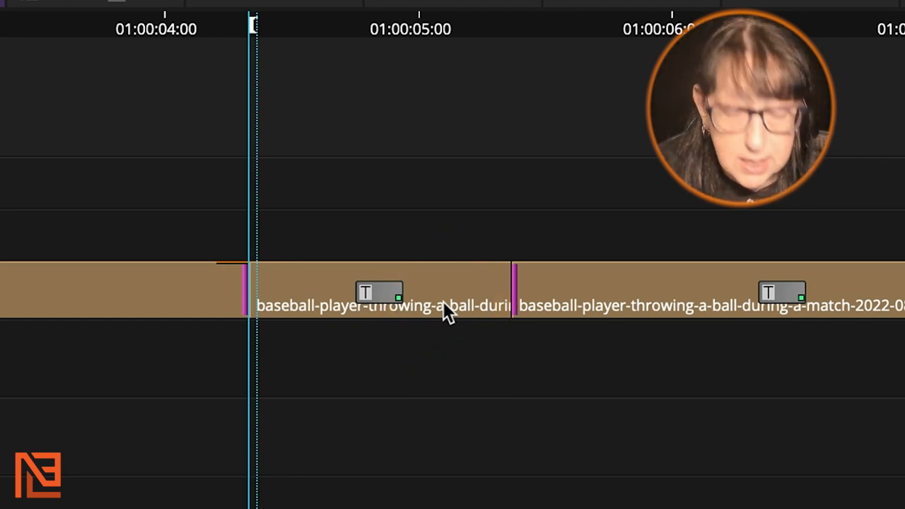
Step: Slide the short baseball clip 20 frames earlier using Trim Left 10 Frames twice
{"action": "left_click", "coordinate": [346, 276]}
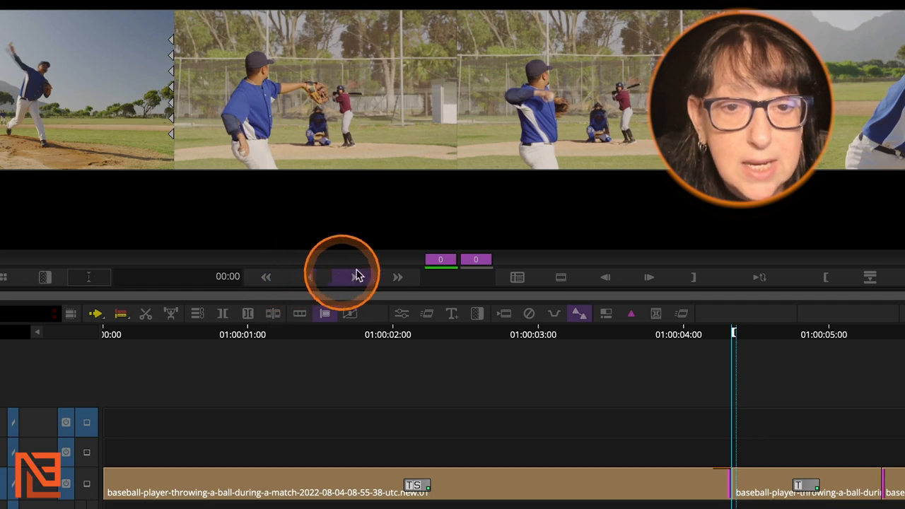
{"action": "mouse_move", "coordinate": [397, 275]}
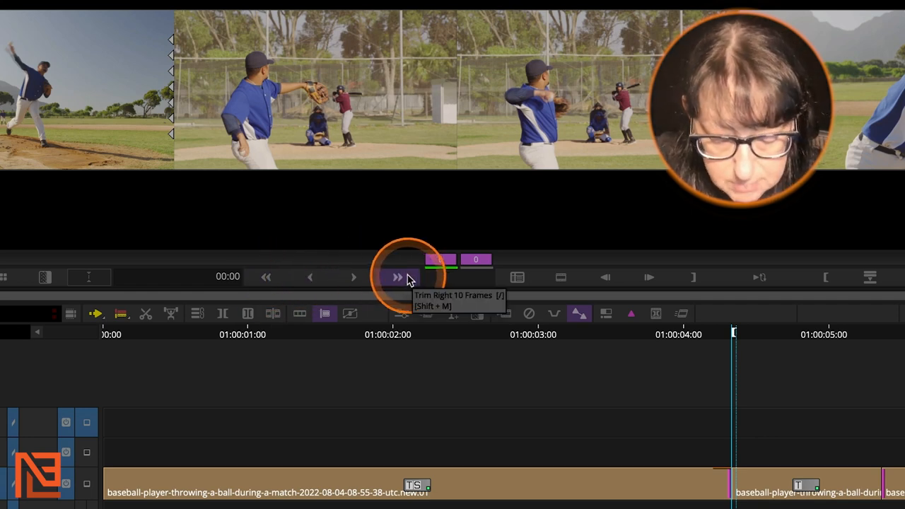
{"action": "mouse_move", "coordinate": [267, 276]}
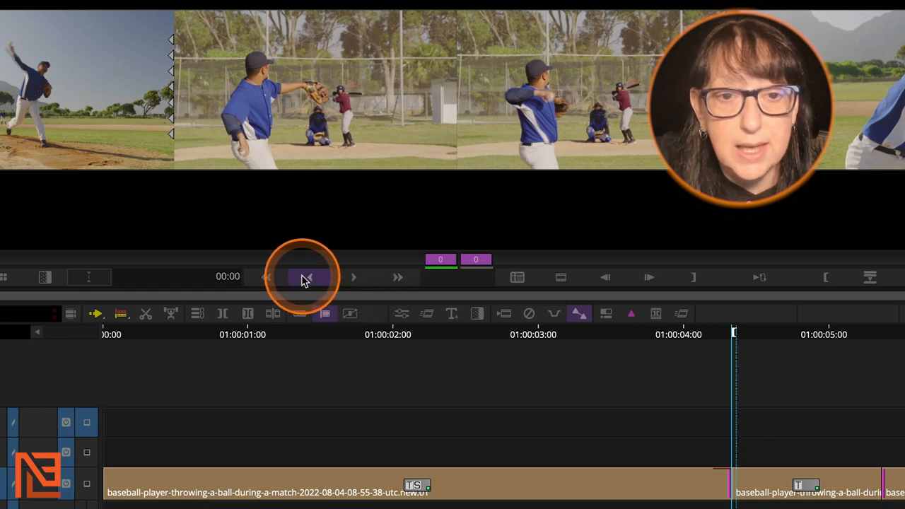
{"action": "mouse_move", "coordinate": [267, 277]}
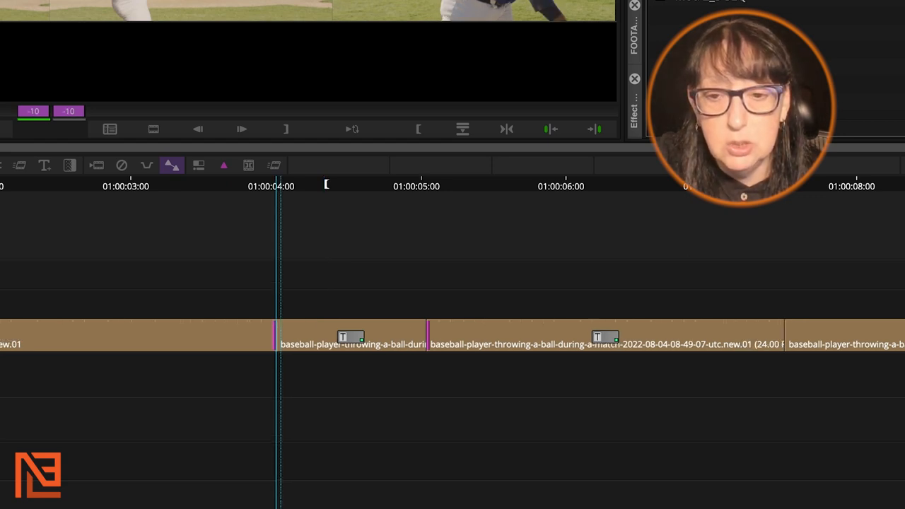
{"action": "left_click", "coordinate": [191, 332]}
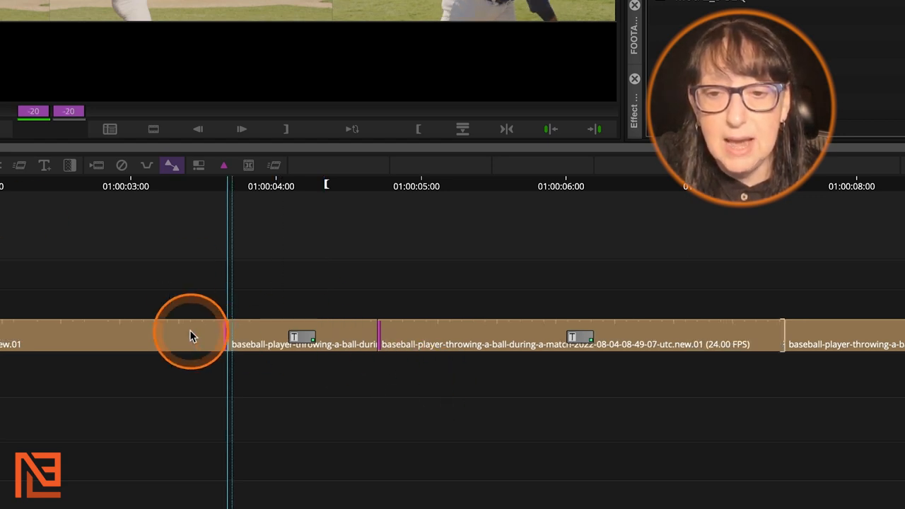
{"action": "mouse_move", "coordinate": [67, 347]}
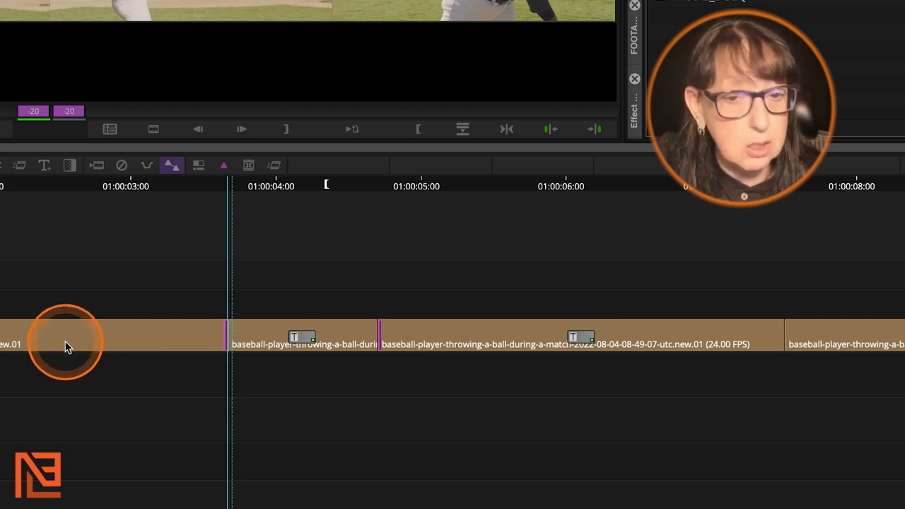
{"action": "mouse_move", "coordinate": [356, 338]}
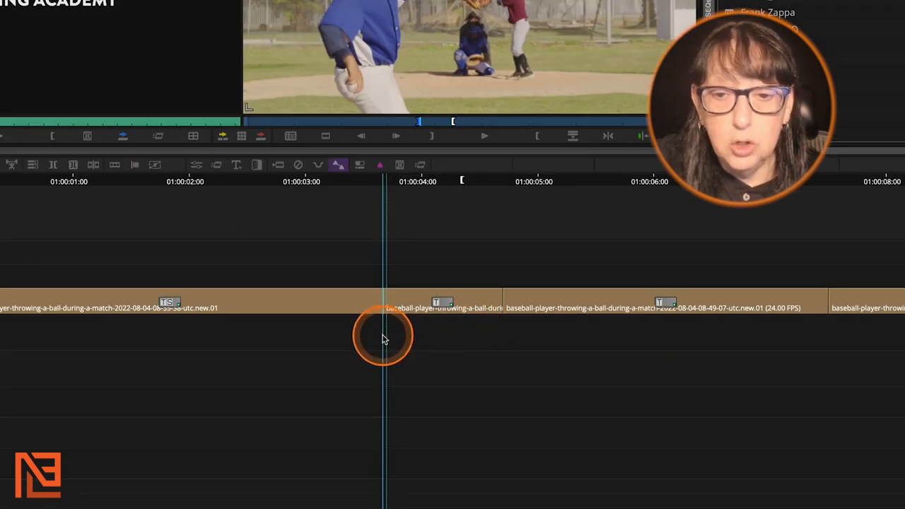
{"action": "mouse_move", "coordinate": [422, 366]}
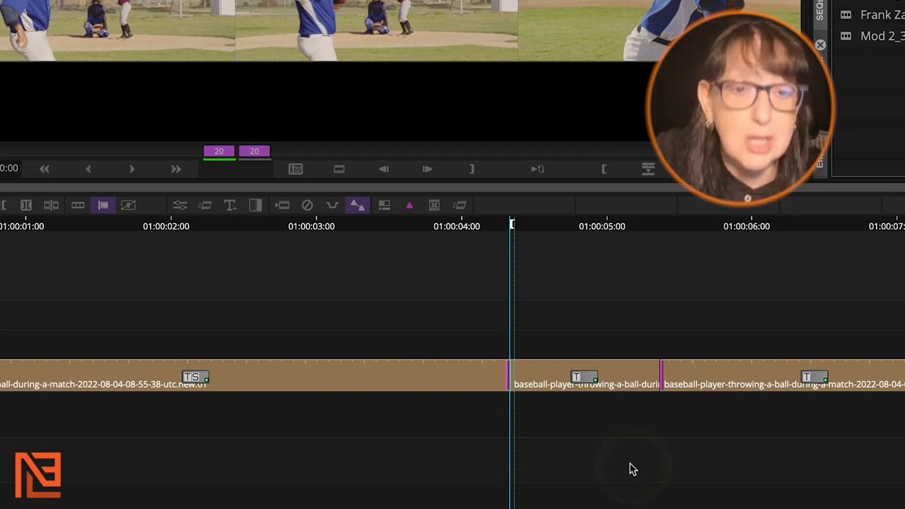
{"action": "mouse_move", "coordinate": [175, 170]}
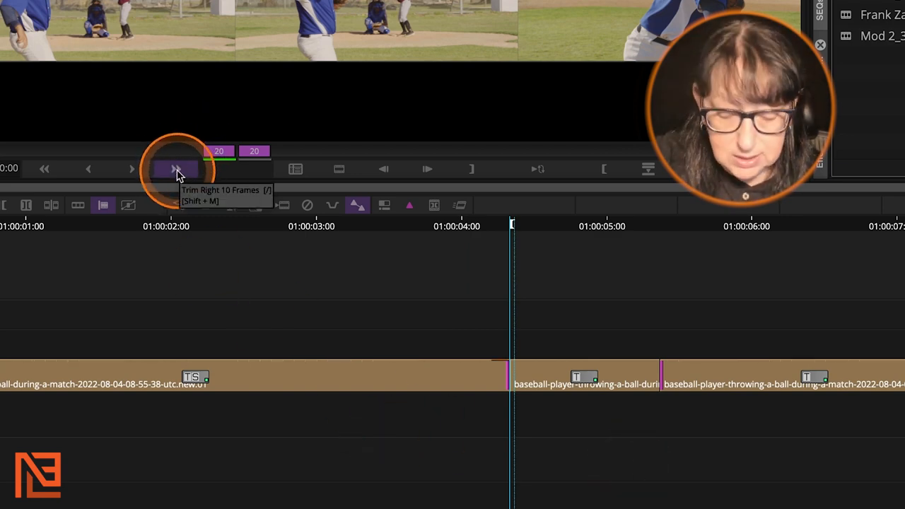
Step: Slide the short baseball clip later until the trim counters read 30 frames
{"action": "left_click", "coordinate": [175, 168]}
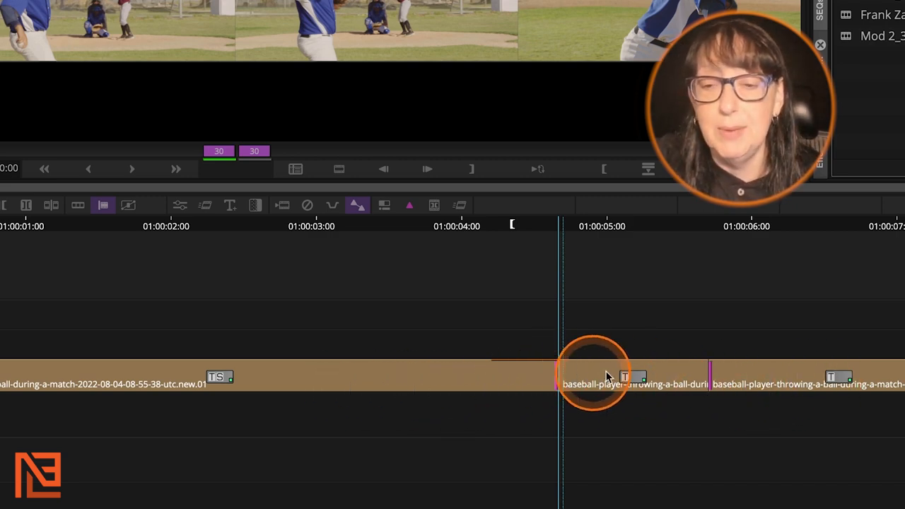
{"action": "mouse_move", "coordinate": [677, 381]}
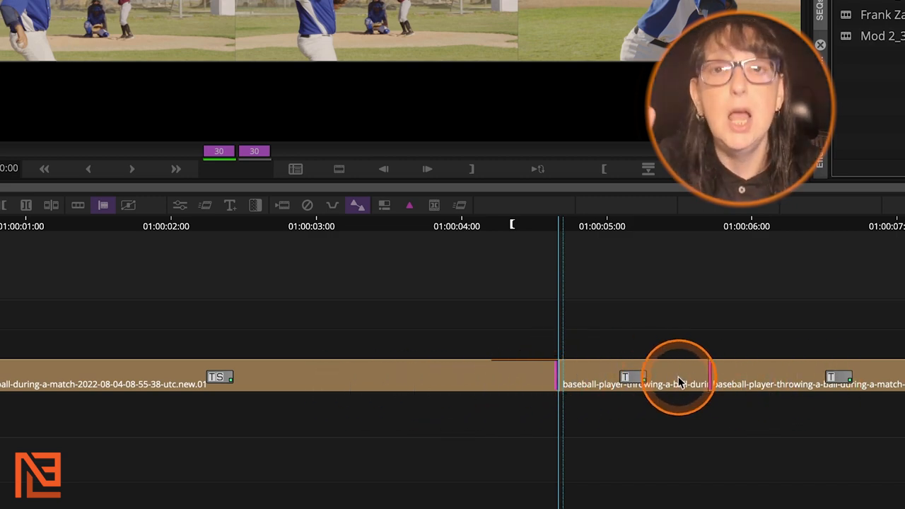